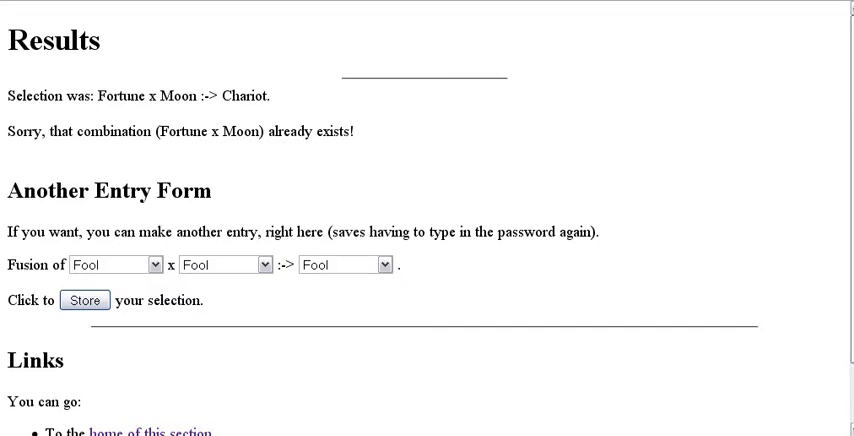
Scroll the FAQ down to the Chariot normal fusion table.
{"action": "scroll", "scroll_direction": "down", "scroll_amount": 3}
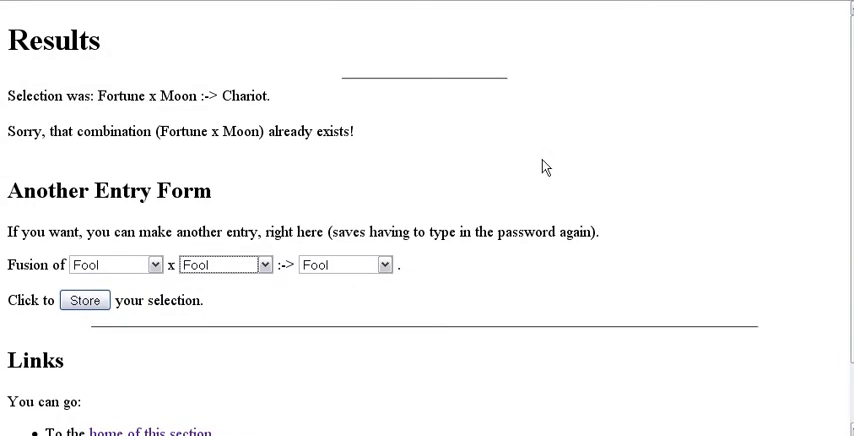
{"action": "mouse_move", "coordinate": [407, 122]}
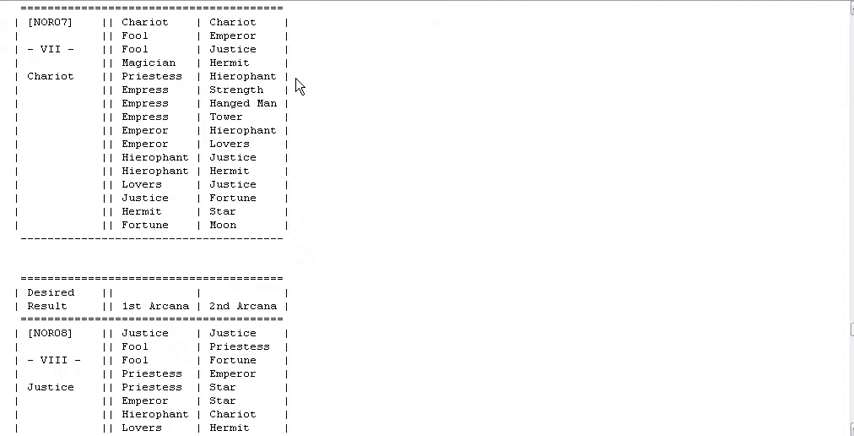
Scroll past the triangle fusion tables and Same-Arcana rules to section 6d.
{"action": "scroll", "scroll_direction": "down", "scroll_amount": 3}
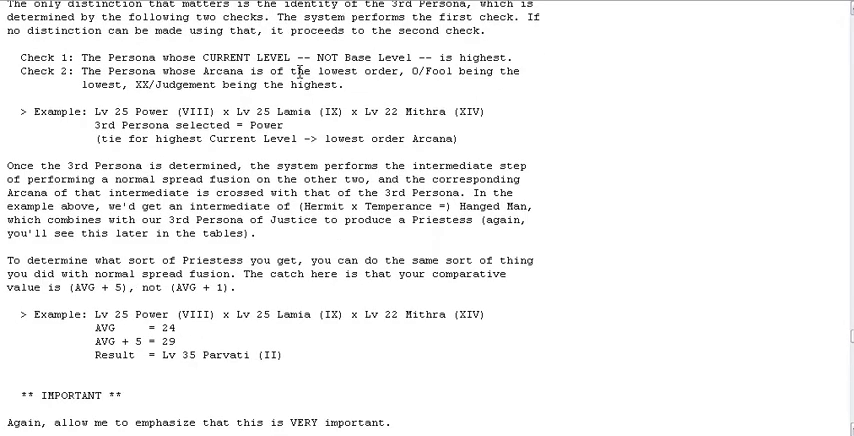
{"action": "scroll", "scroll_direction": "down", "scroll_amount": 3}
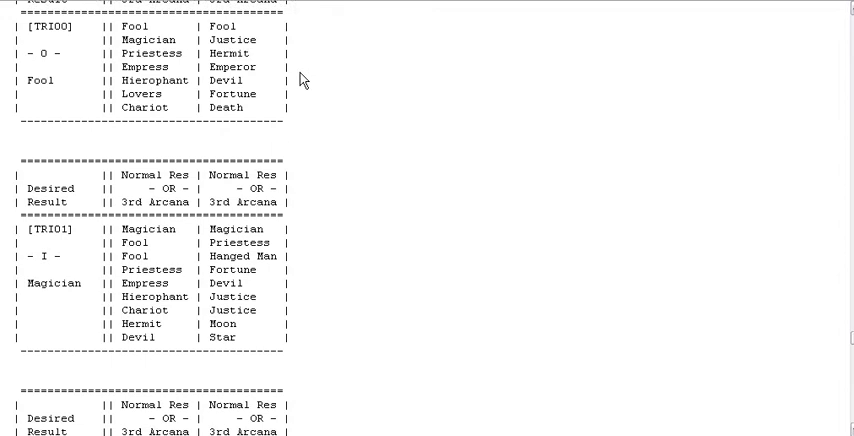
{"action": "scroll", "scroll_direction": "down", "scroll_amount": 3}
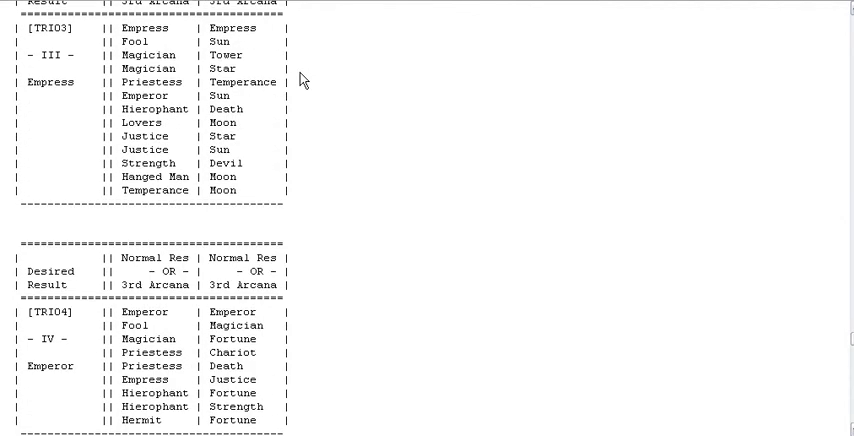
{"action": "scroll", "scroll_direction": "down", "scroll_amount": 3}
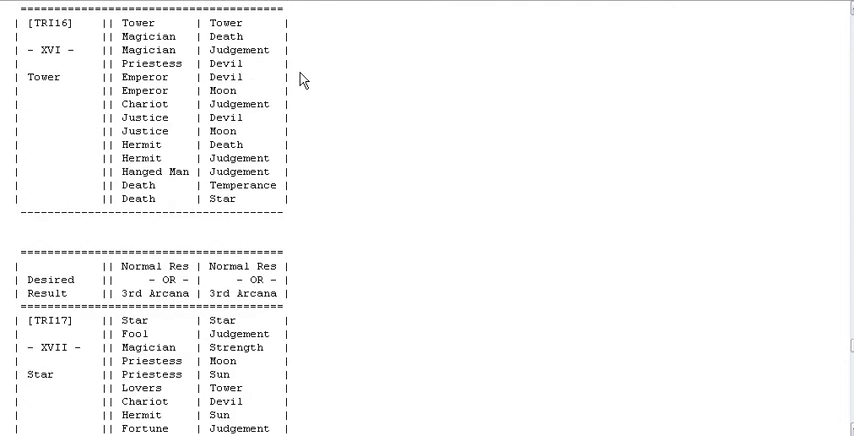
{"action": "scroll", "scroll_direction": "down", "scroll_amount": 3}
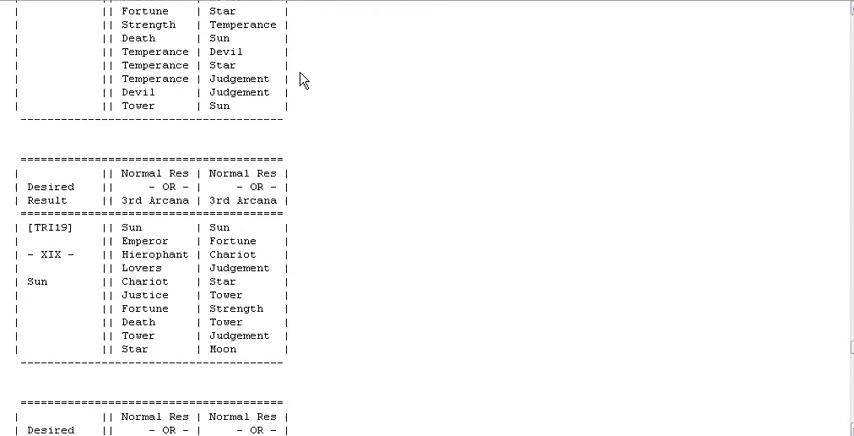
{"action": "scroll", "scroll_direction": "down", "scroll_amount": 3}
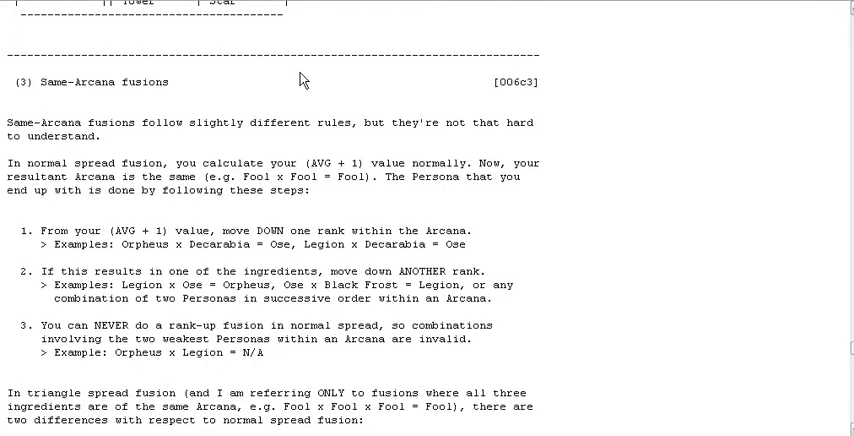
{"action": "scroll", "scroll_direction": "down", "scroll_amount": 3}
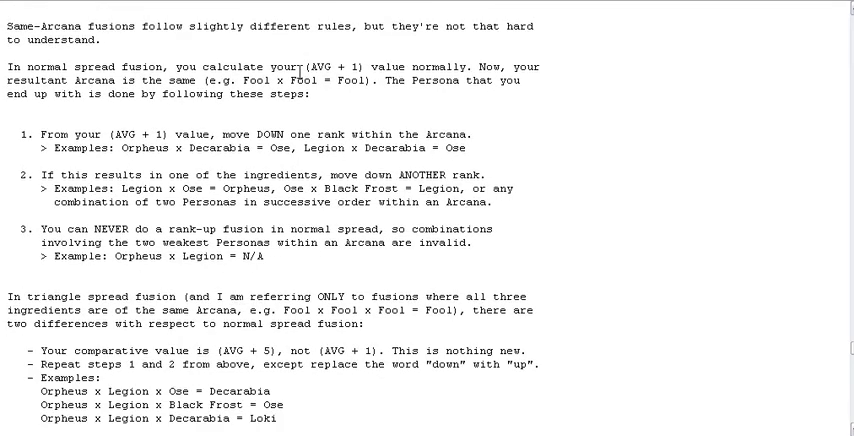
{"action": "scroll", "scroll_direction": "down", "scroll_amount": 3}
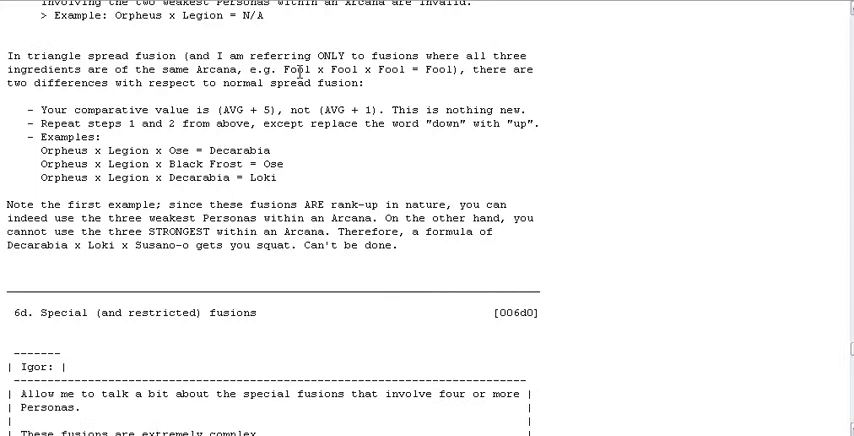
{"action": "scroll", "scroll_direction": "down", "scroll_amount": 3}
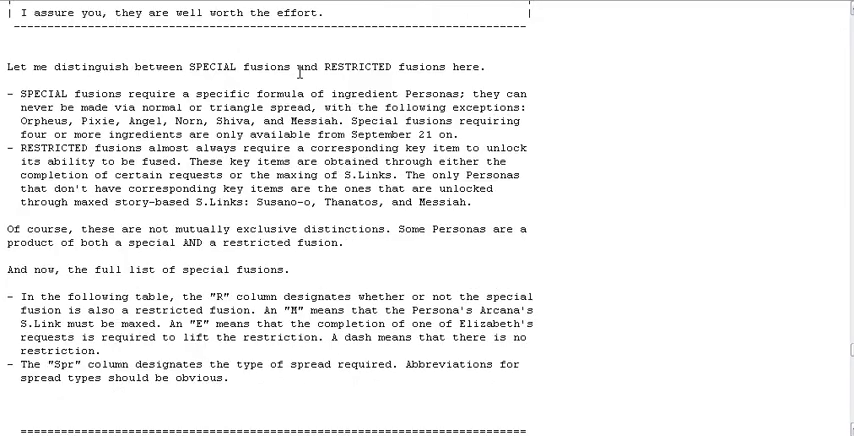
Read through the Special Fusions table, then continue to the Restricted Fusions key-item table.
{"action": "scroll", "scroll_direction": "down", "scroll_amount": 3}
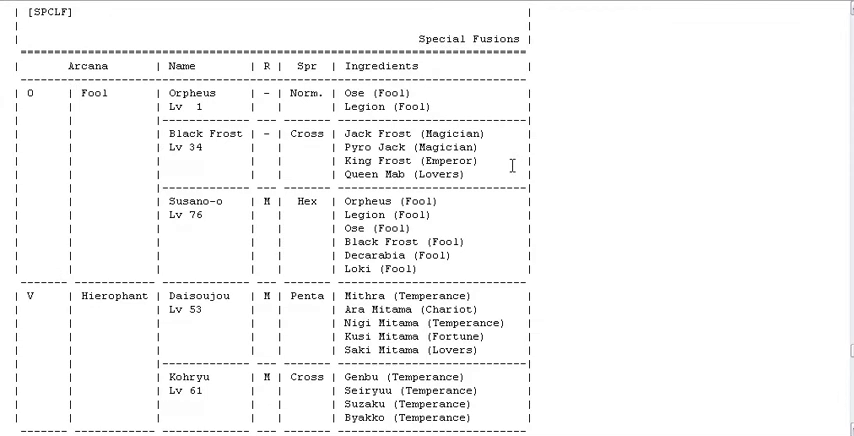
{"action": "scroll", "scroll_direction": "down", "scroll_amount": 3}
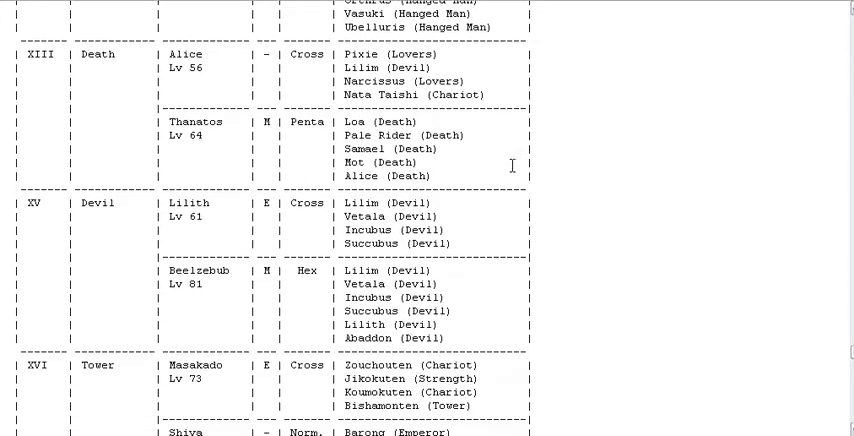
{"action": "scroll", "scroll_direction": "down", "scroll_amount": 3}
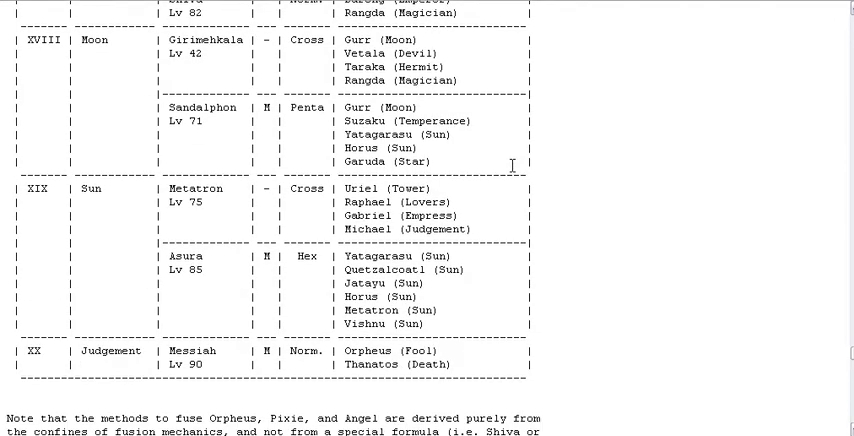
{"action": "scroll", "scroll_direction": "down", "scroll_amount": 3}
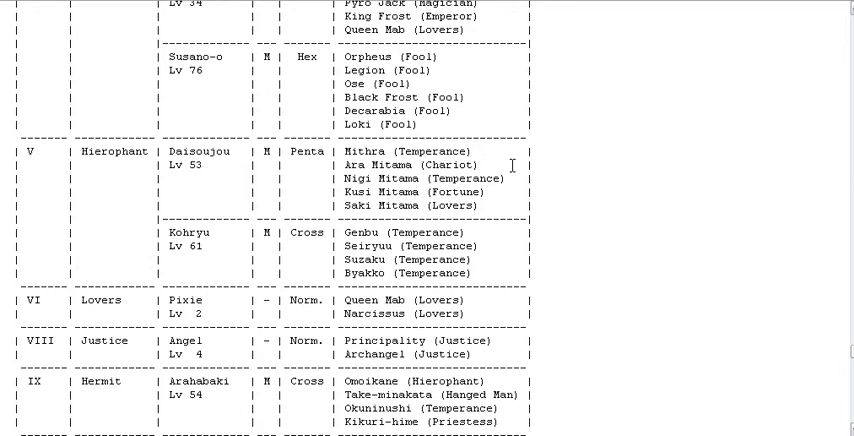
{"action": "scroll", "scroll_direction": "up", "scroll_amount": 3}
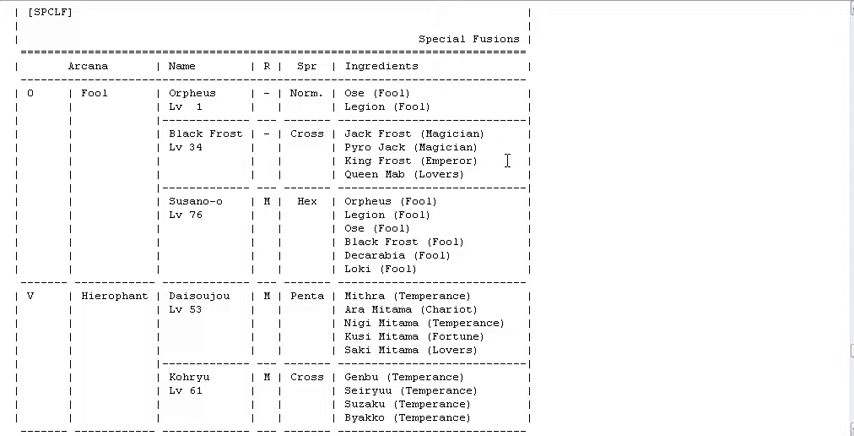
{"action": "scroll", "scroll_direction": "down", "scroll_amount": 3}
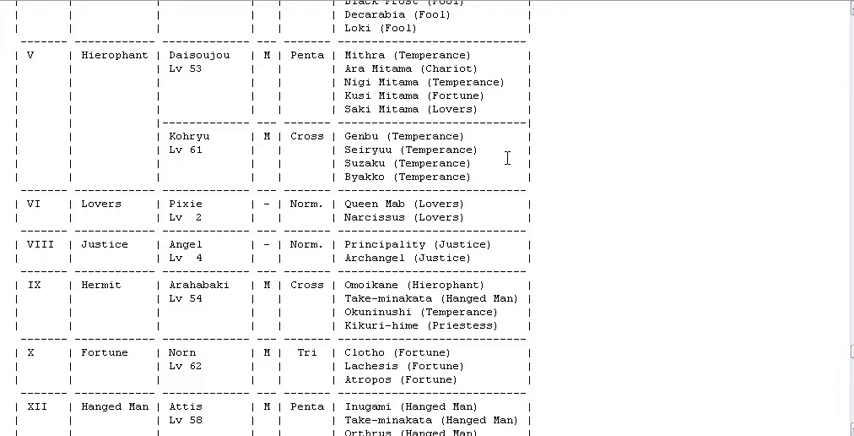
{"action": "scroll", "scroll_direction": "down", "scroll_amount": 3}
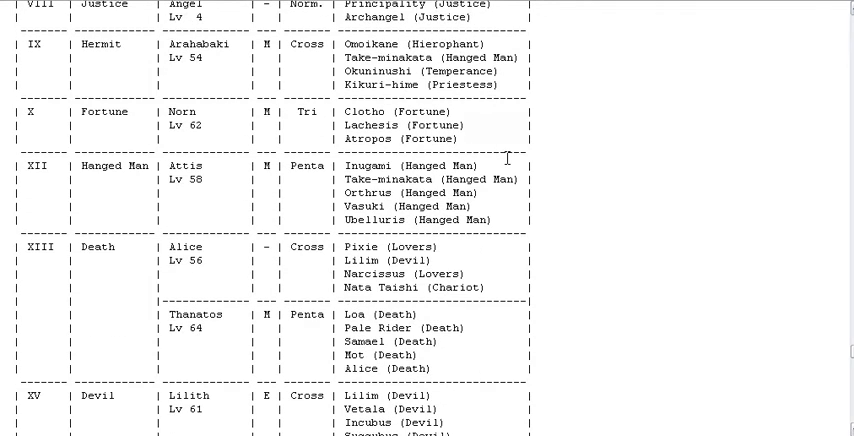
{"action": "scroll", "scroll_direction": "down", "scroll_amount": 3}
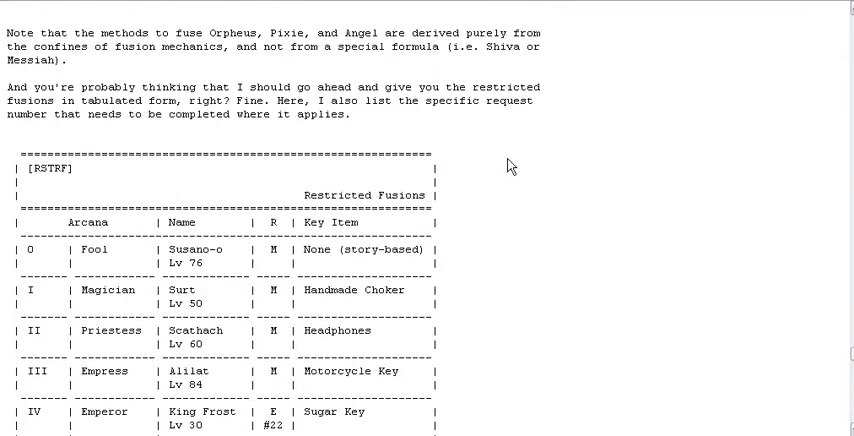
{"action": "scroll", "scroll_direction": "down", "scroll_amount": 3}
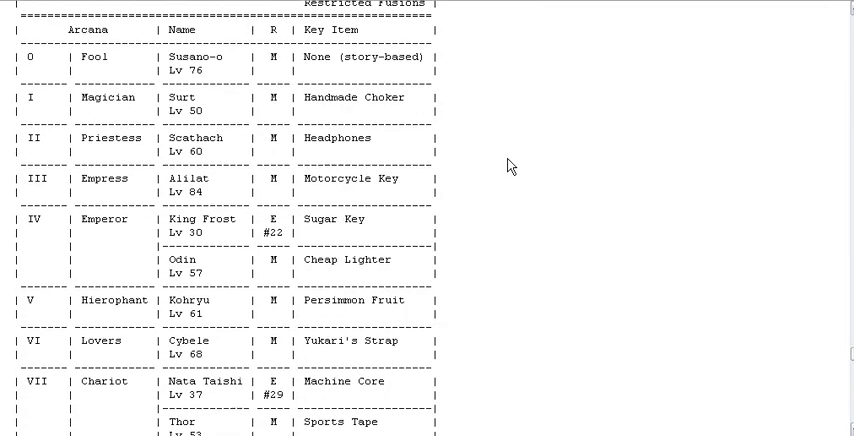
{"action": "scroll", "scroll_direction": "down", "scroll_amount": 3}
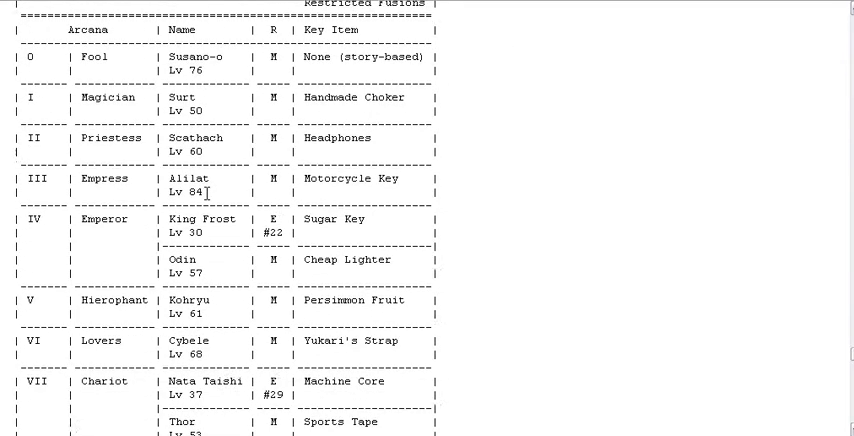
{"action": "scroll", "scroll_direction": "down", "scroll_amount": 3}
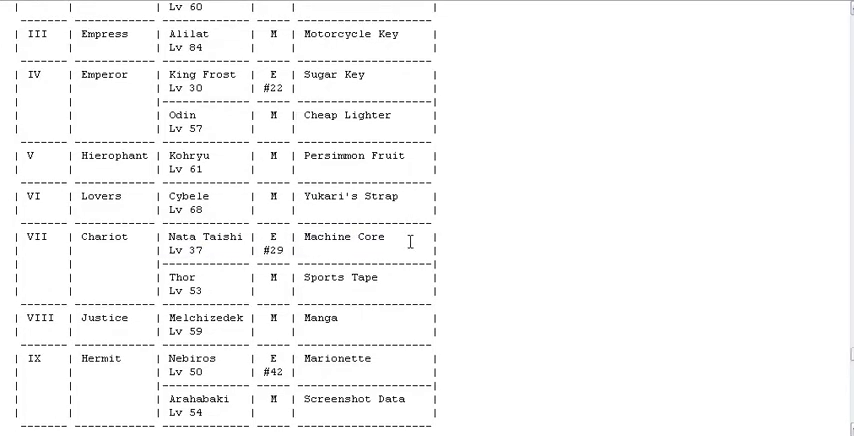
{"action": "double_click", "coordinate": [345, 236]}
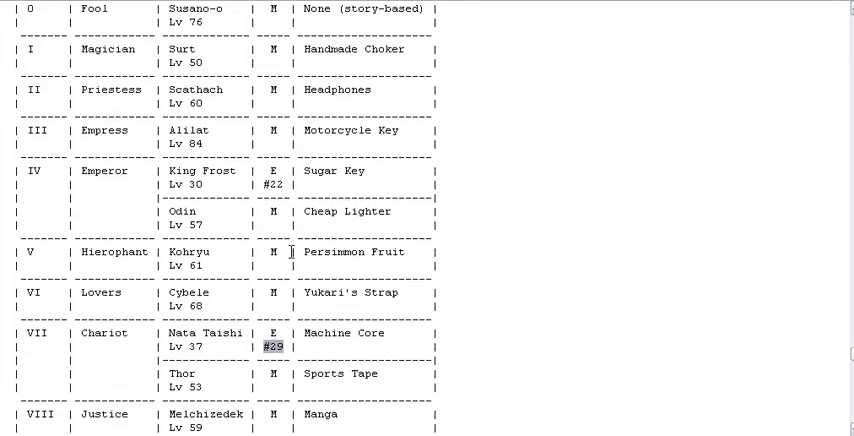
{"action": "scroll", "scroll_direction": "down", "scroll_amount": 3}
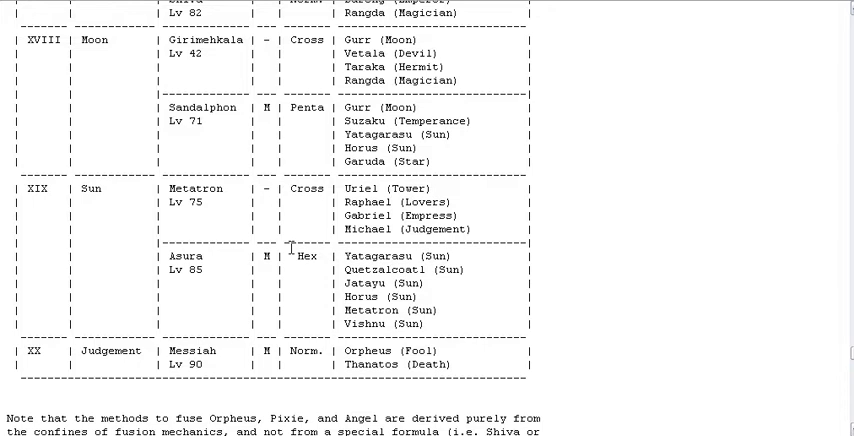
Scroll through the same-Arcana and restricted fusion rules to section 6e, Skill inheritance.
{"action": "scroll", "scroll_direction": "up", "scroll_amount": 3}
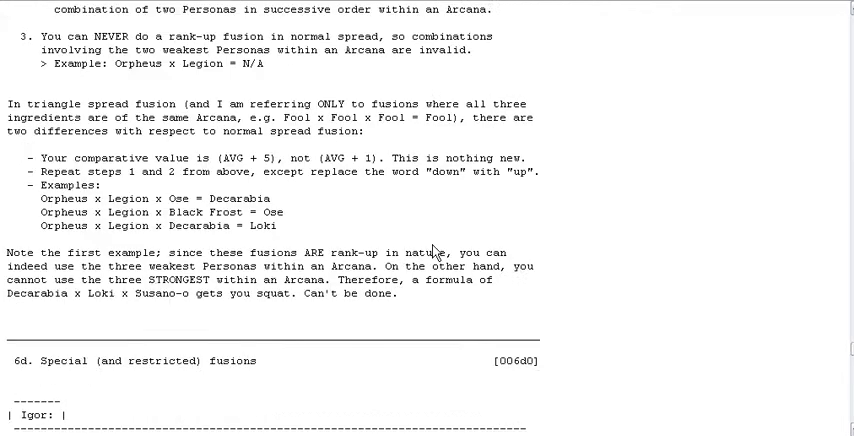
{"action": "scroll", "scroll_direction": "down", "scroll_amount": 3}
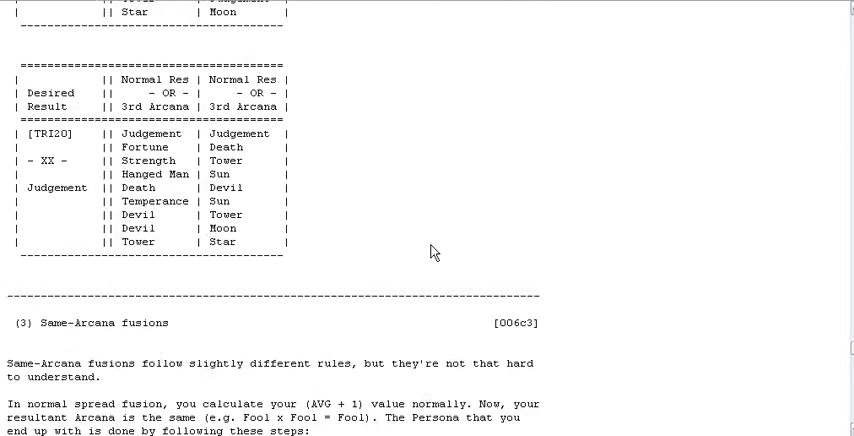
{"action": "scroll", "scroll_direction": "down", "scroll_amount": 3}
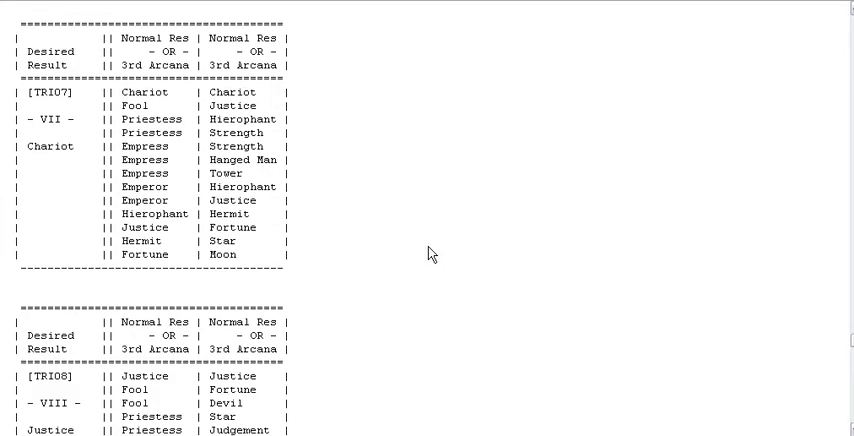
{"action": "scroll", "scroll_direction": "down", "scroll_amount": 3}
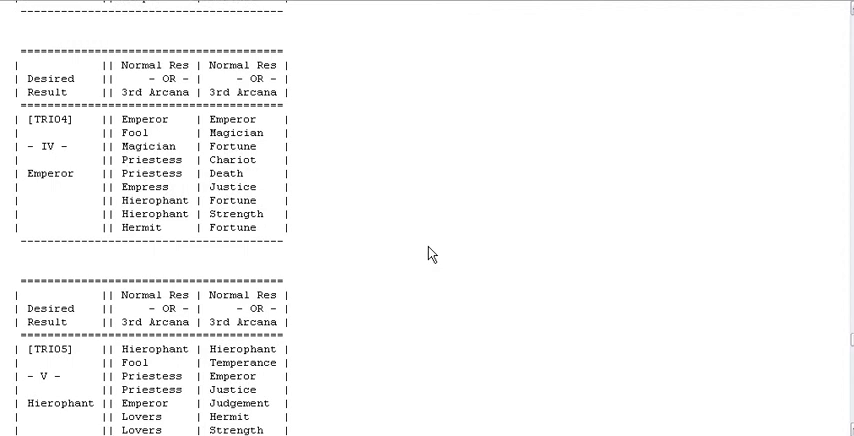
{"action": "scroll", "scroll_direction": "up", "scroll_amount": 3}
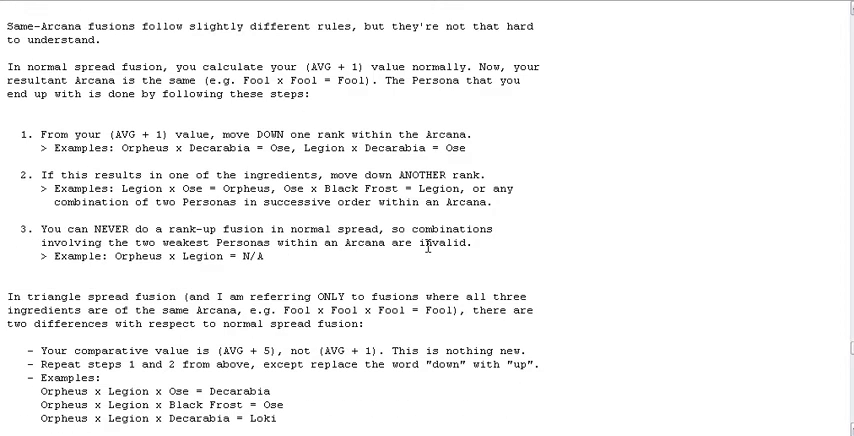
{"action": "scroll", "scroll_direction": "down", "scroll_amount": 3}
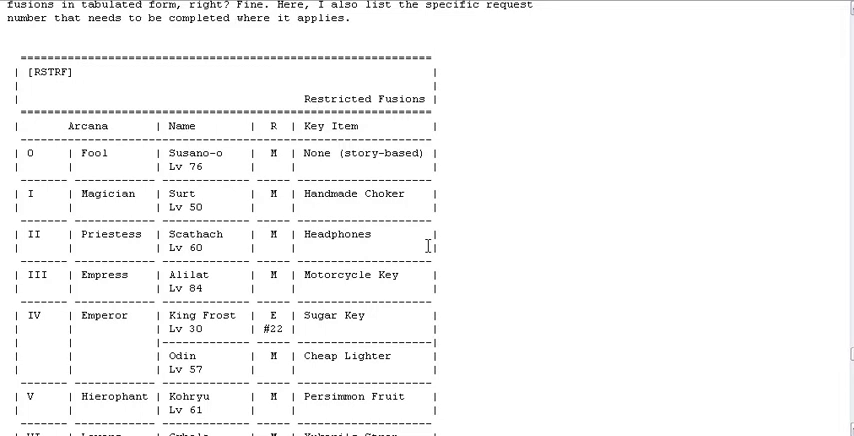
{"action": "scroll", "scroll_direction": "down", "scroll_amount": 3}
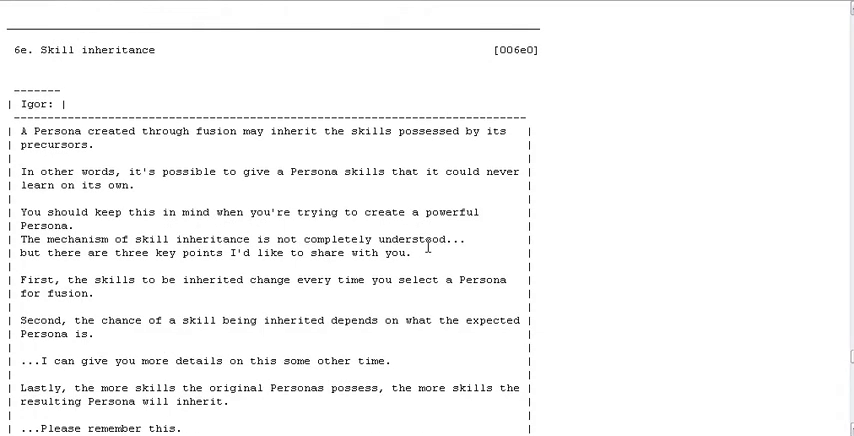
Scroll to the triangle spread explanation and its IMPORTANT note on swapping Arcana.
{"action": "scroll", "scroll_direction": "down", "scroll_amount": 3}
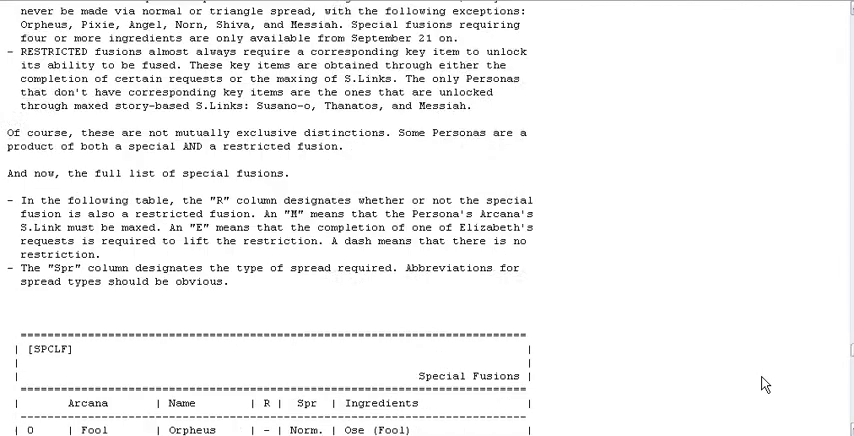
{"action": "scroll", "scroll_direction": "down", "scroll_amount": 3}
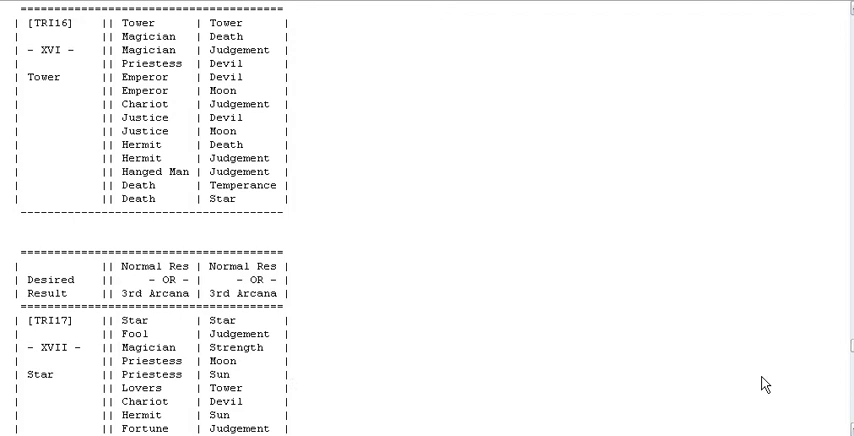
{"action": "scroll", "scroll_direction": "down", "scroll_amount": 3}
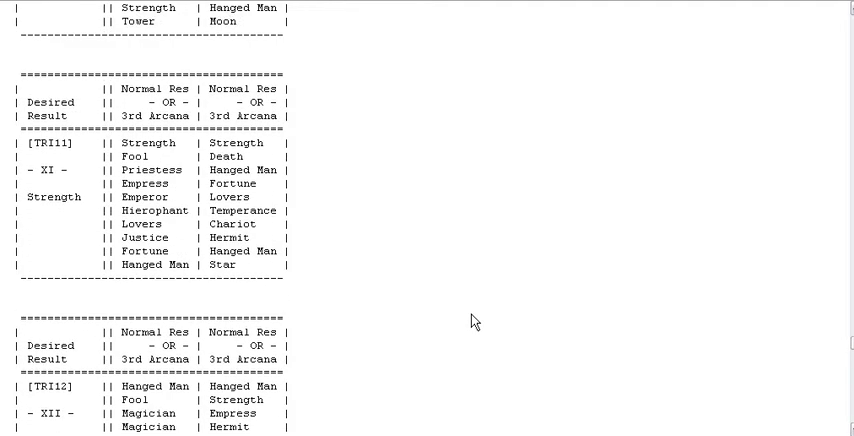
{"action": "scroll", "scroll_direction": "down", "scroll_amount": 3}
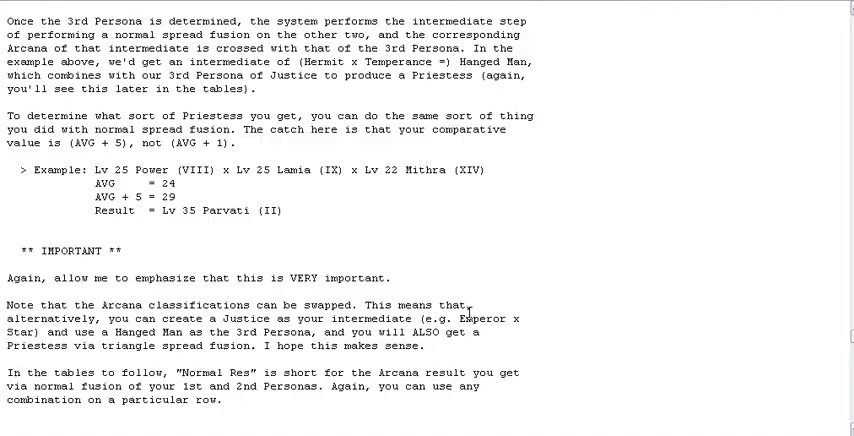
{"action": "scroll", "scroll_direction": "down", "scroll_amount": 3}
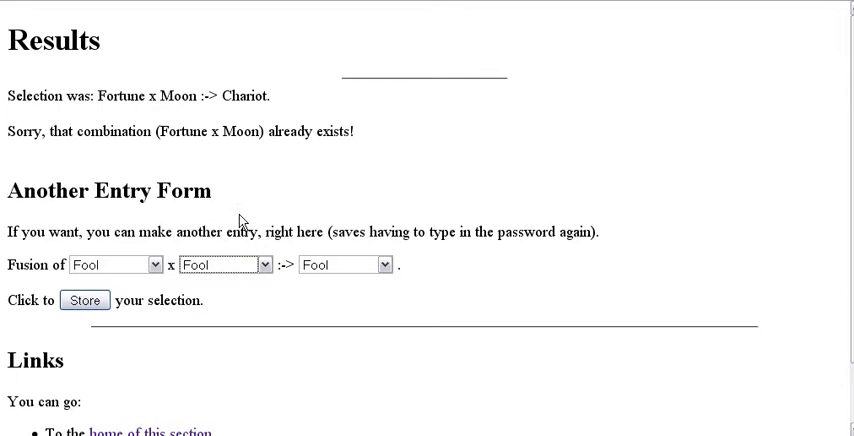
Fill the new entry's dropdowns as Fortune x Moon producing Chariot.
{"action": "left_click", "coordinate": [125, 264]}
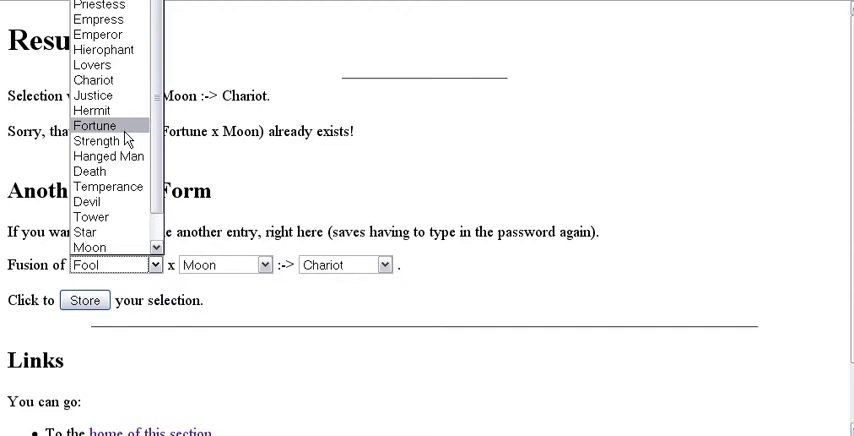
{"action": "left_click", "coordinate": [95, 125]}
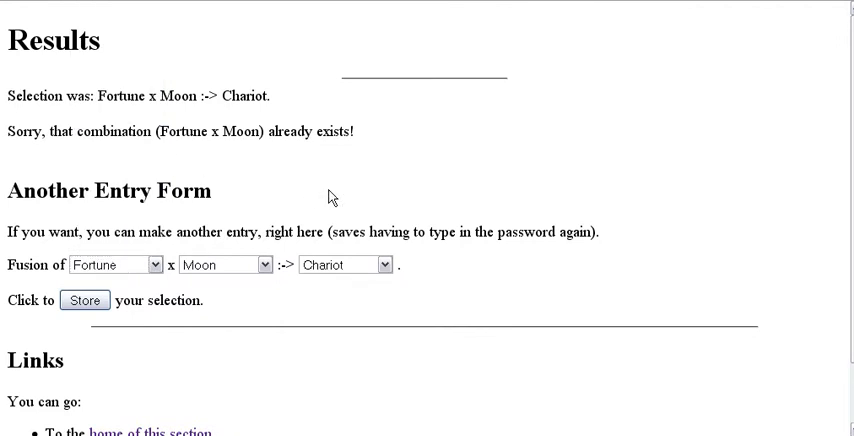
{"action": "mouse_move", "coordinate": [196, 173]}
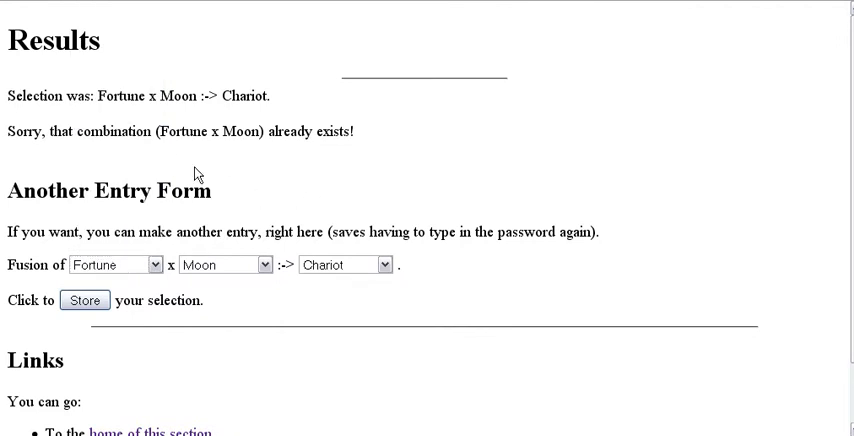
{"action": "mouse_move", "coordinate": [142, 117]}
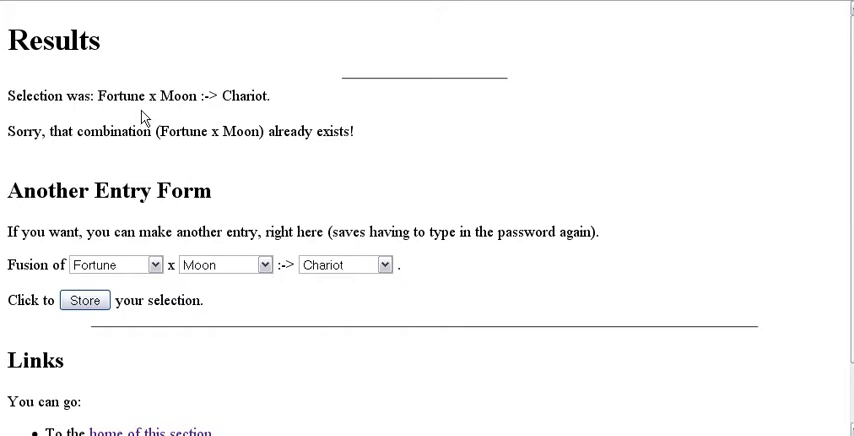
{"action": "mouse_move", "coordinate": [291, 37]}
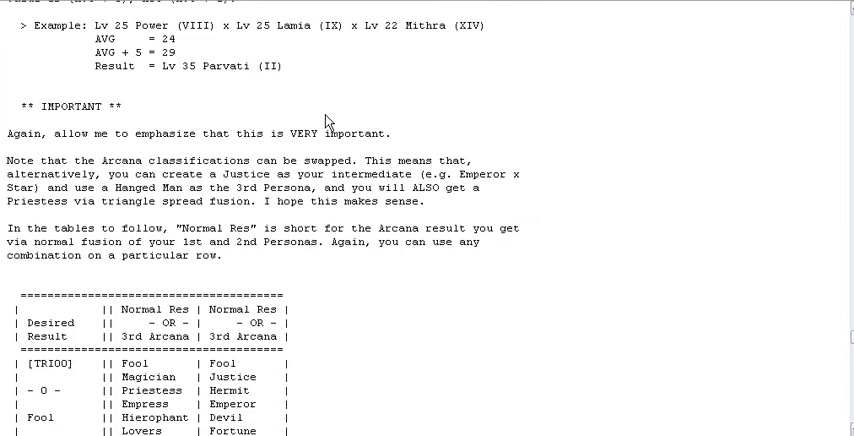
Scroll the FAQ to the NOR00 Fool and NOR01 Magician normal fusion tables.
{"action": "scroll", "scroll_direction": "down", "scroll_amount": 3}
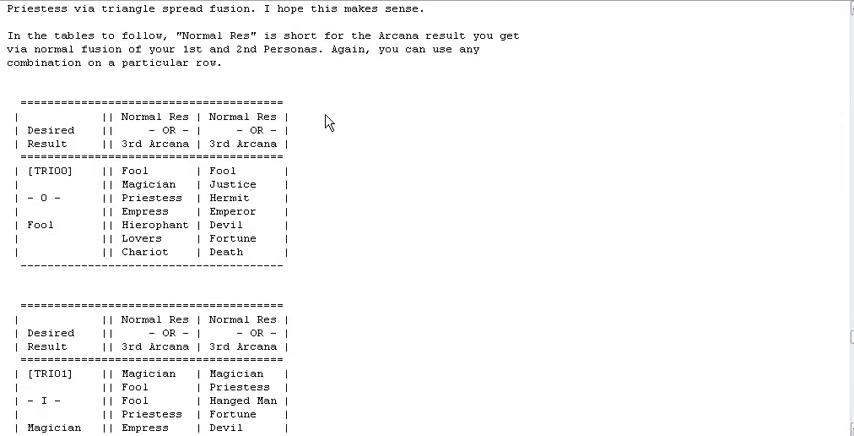
{"action": "scroll", "scroll_direction": "down", "scroll_amount": 3}
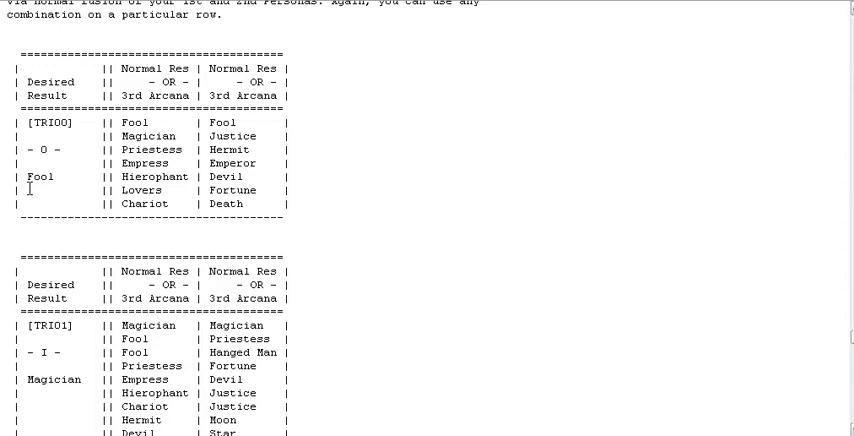
{"action": "scroll", "scroll_direction": "down", "scroll_amount": 3}
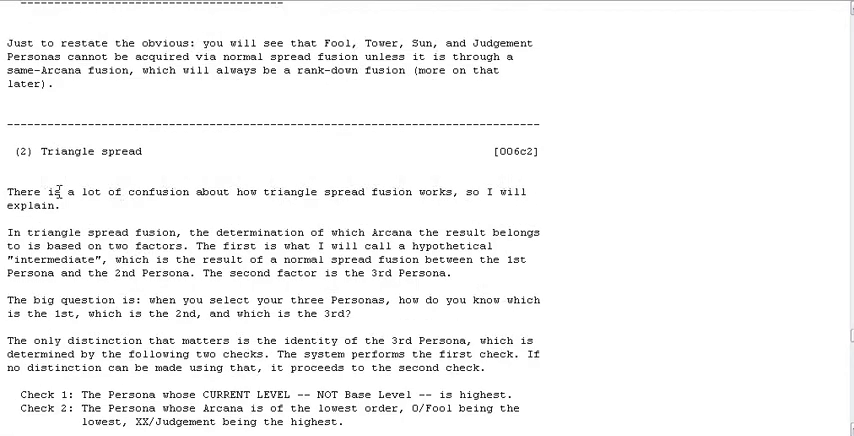
{"action": "scroll", "scroll_direction": "down", "scroll_amount": 3}
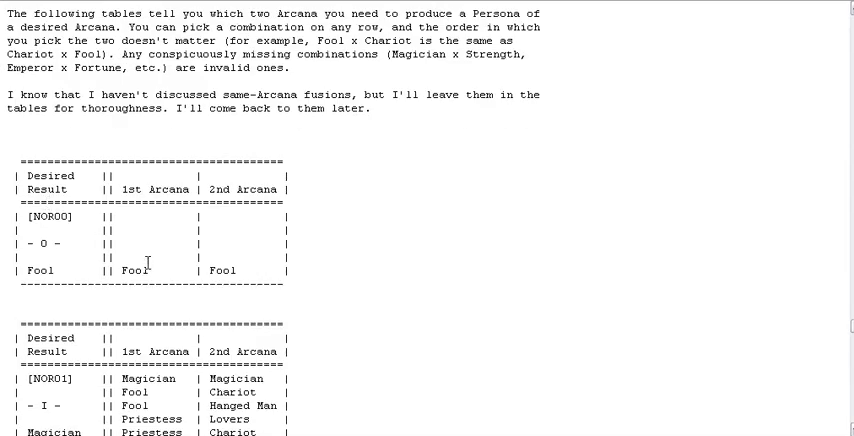
{"action": "scroll", "scroll_direction": "down", "scroll_amount": 3}
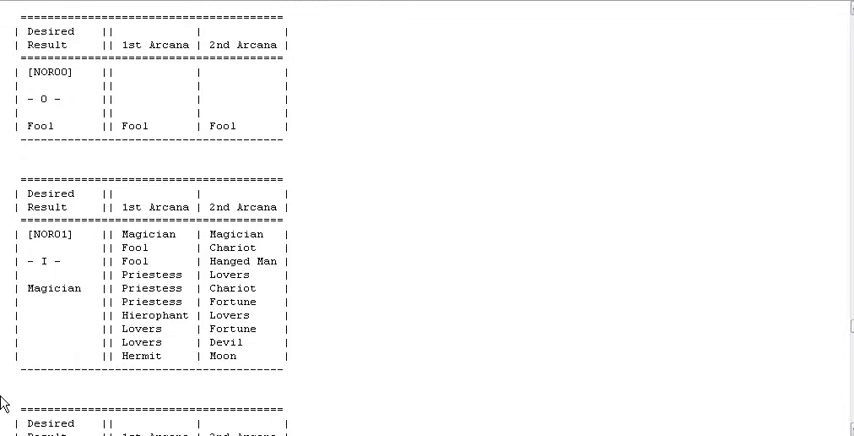
{"action": "mouse_move", "coordinate": [194, 248]}
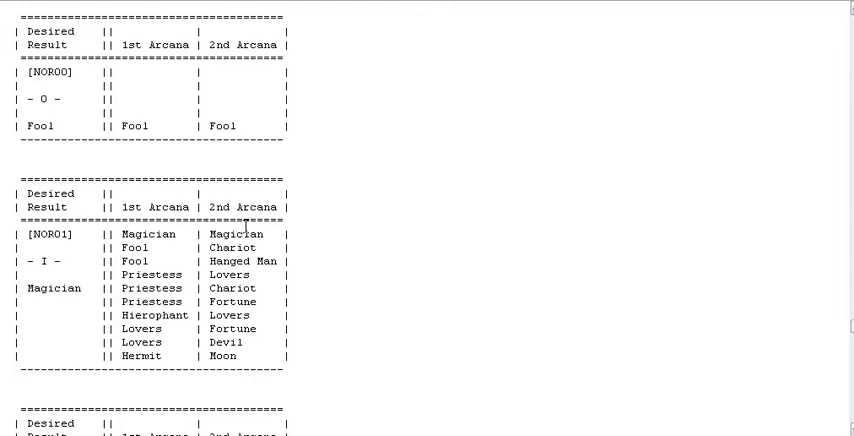
{"action": "mouse_move", "coordinate": [334, 227]}
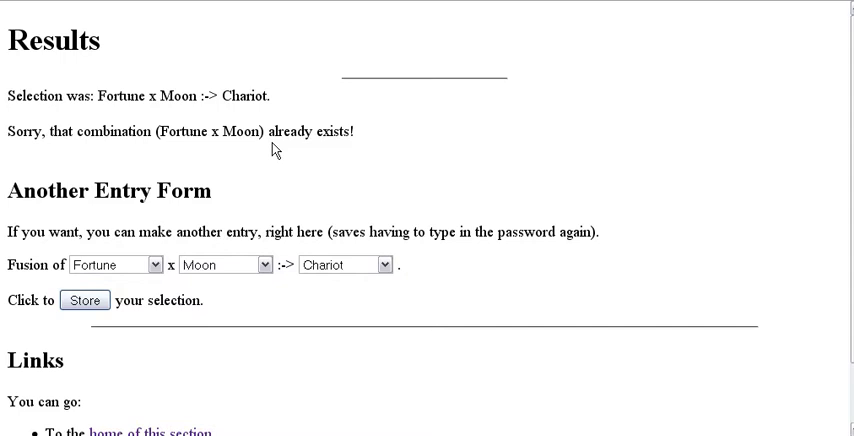
{"action": "mouse_move", "coordinate": [267, 157]}
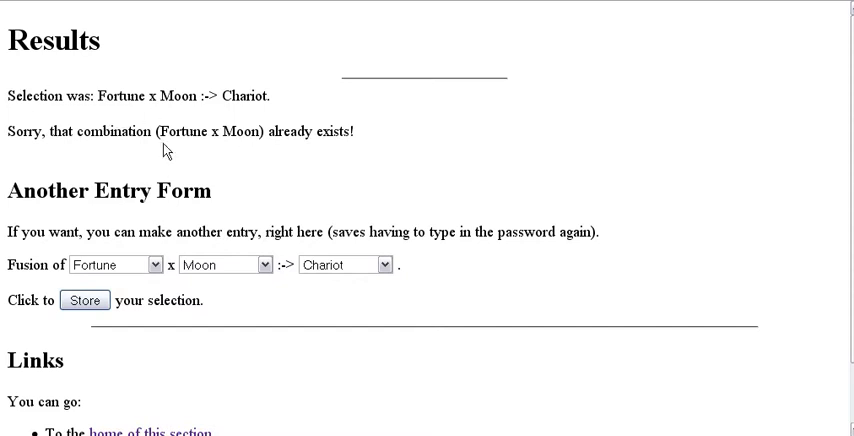
{"action": "mouse_move", "coordinate": [204, 169]}
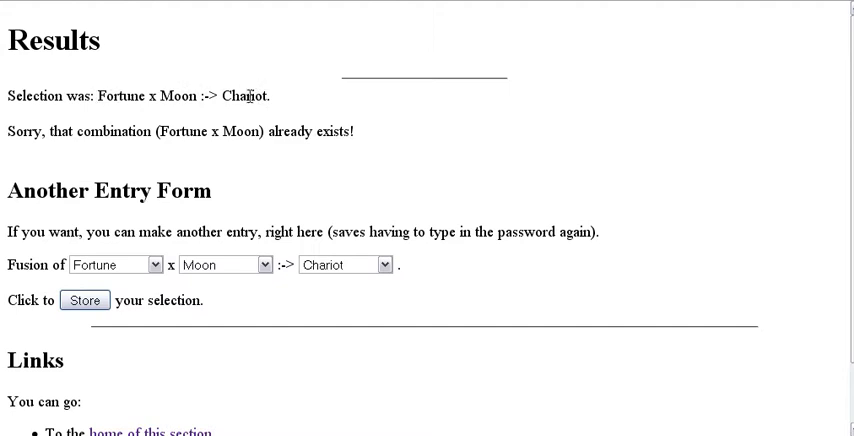
{"action": "mouse_move", "coordinate": [70, 128]}
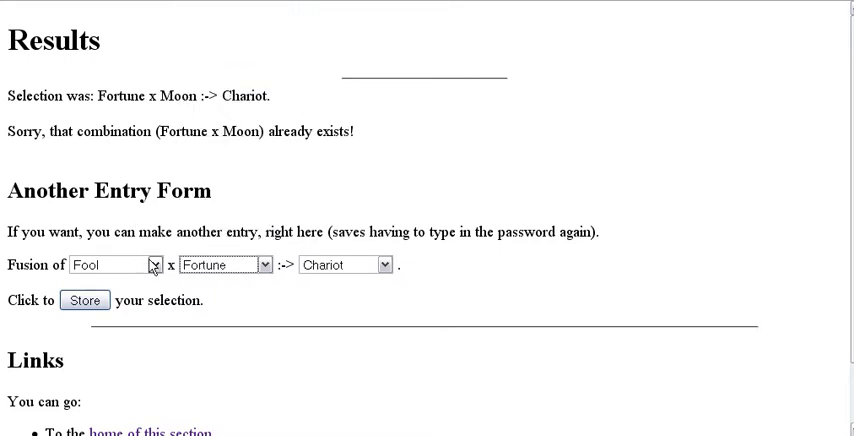
Store Moon x Fortune -> Chariot and receive the 'already exists' rejection.
{"action": "left_click", "coordinate": [113, 264]}
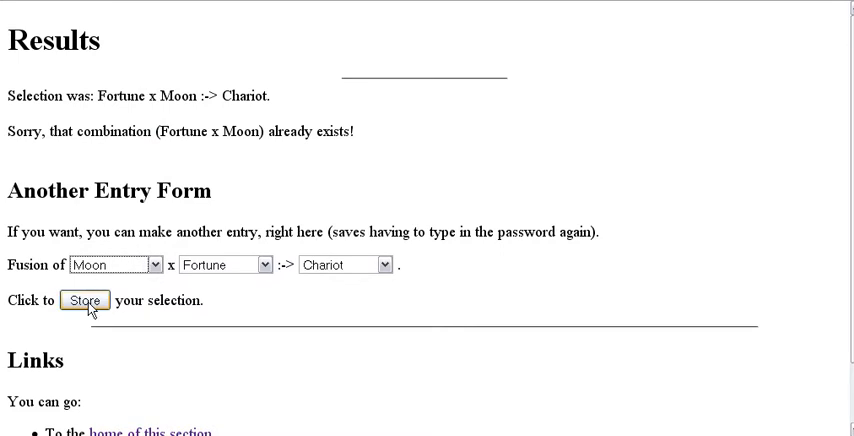
{"action": "left_click", "coordinate": [89, 300]}
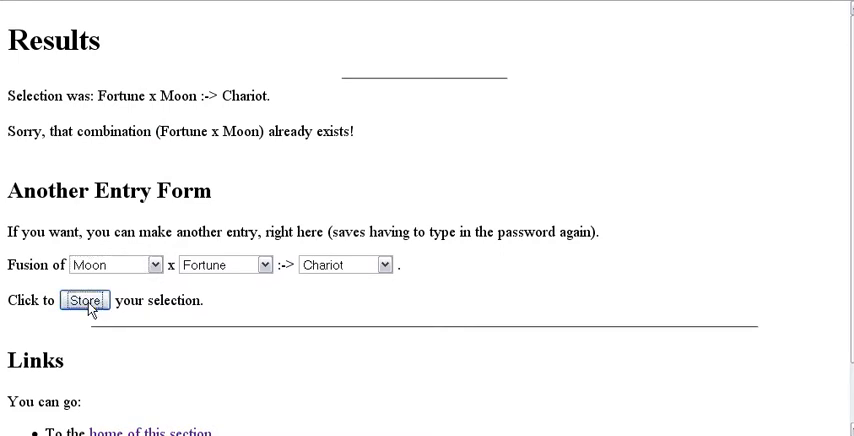
{"action": "left_click", "coordinate": [89, 300]}
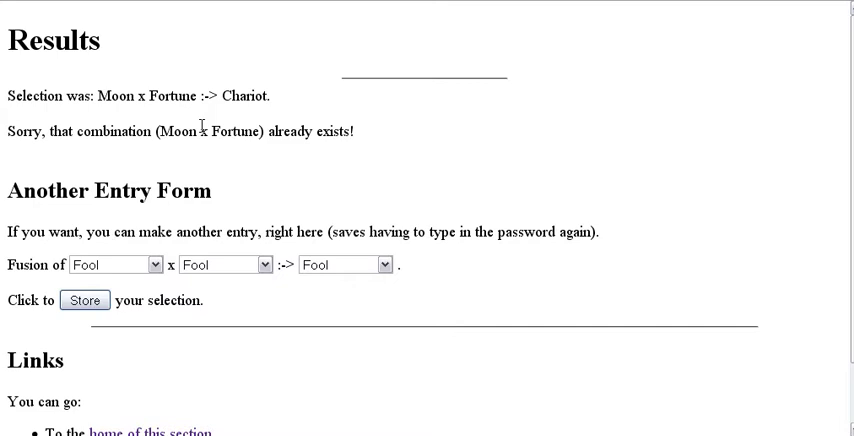
{"action": "mouse_move", "coordinate": [262, 96]}
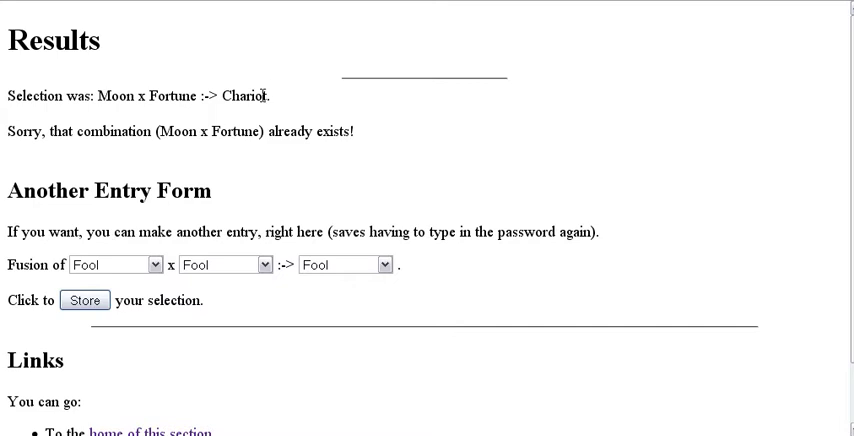
{"action": "mouse_move", "coordinate": [238, 90]}
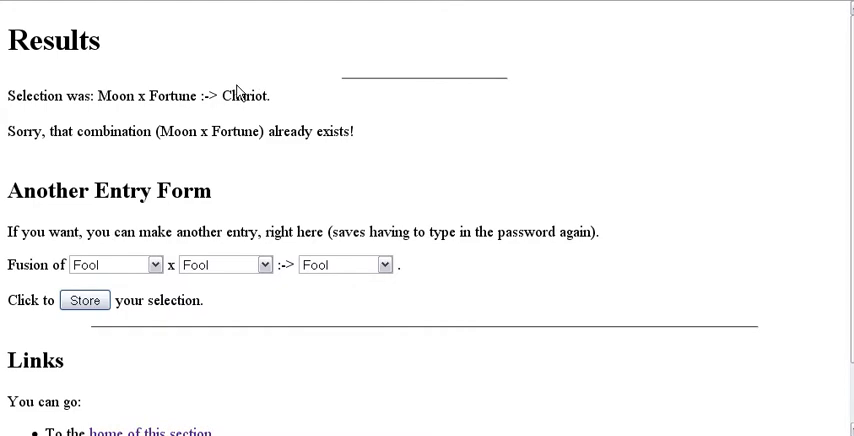
{"action": "mouse_move", "coordinate": [336, 69]}
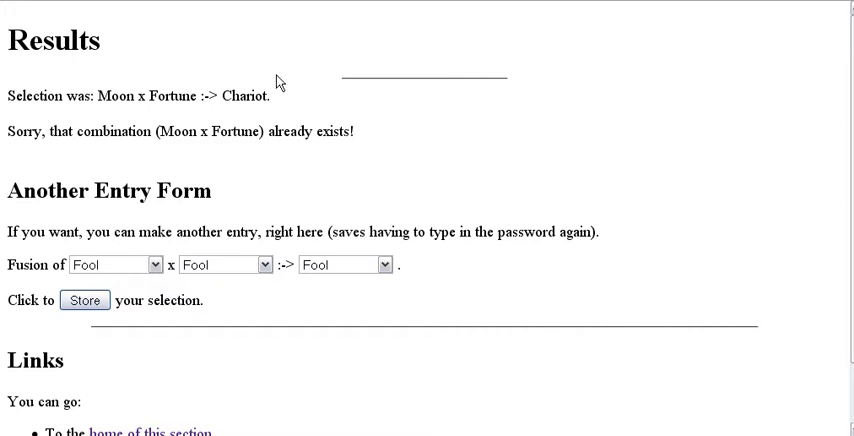
{"action": "scroll", "scroll_direction": "down", "scroll_amount": 3}
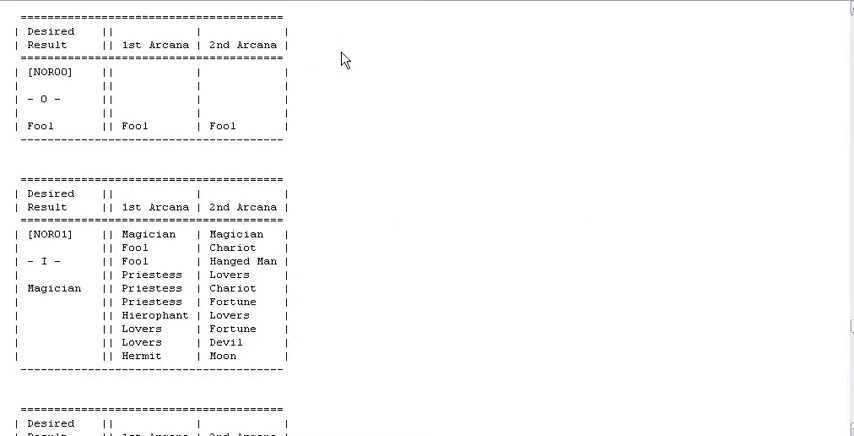
Scroll the FAQ through the Fool, Magician and Empress fusion tables.
{"action": "scroll", "scroll_direction": "down", "scroll_amount": 3}
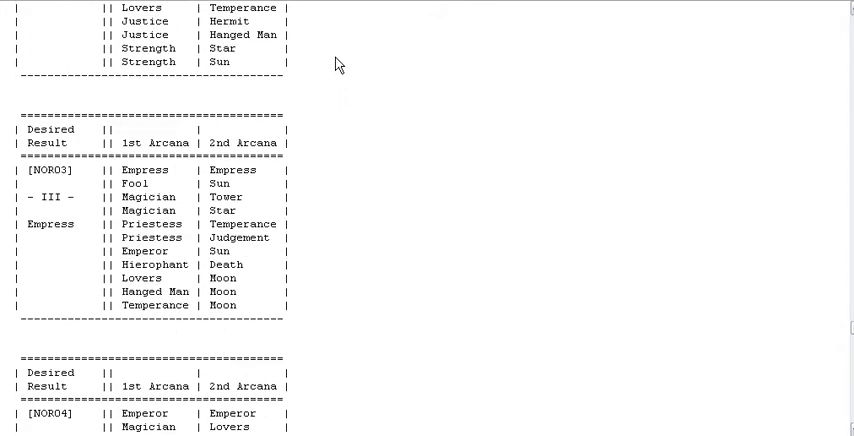
{"action": "scroll", "scroll_direction": "down", "scroll_amount": 3}
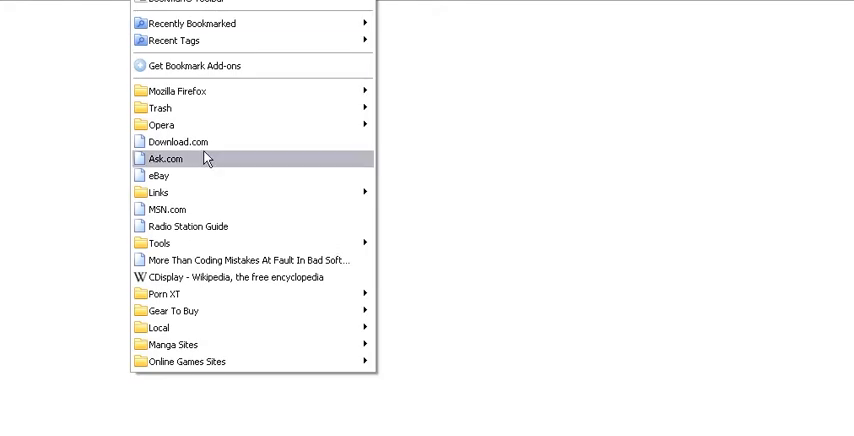
{"action": "mouse_move", "coordinate": [158, 327]}
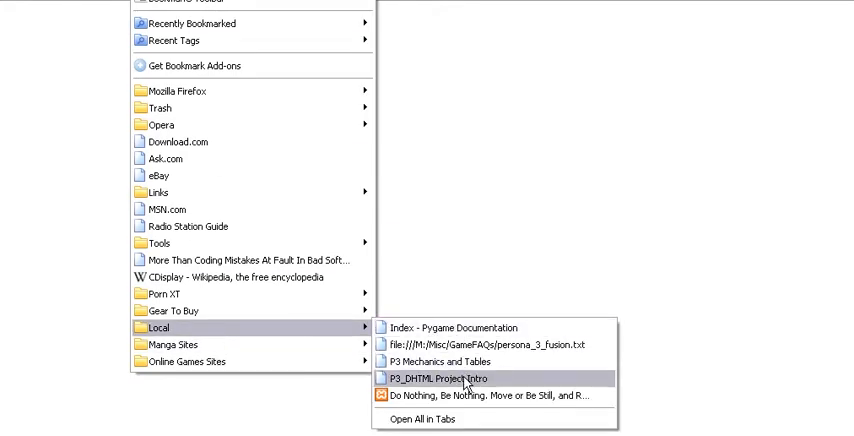
Open the P3_DHTML Project Intro bookmark and scroll to its schedule outline.
{"action": "left_click", "coordinate": [453, 378]}
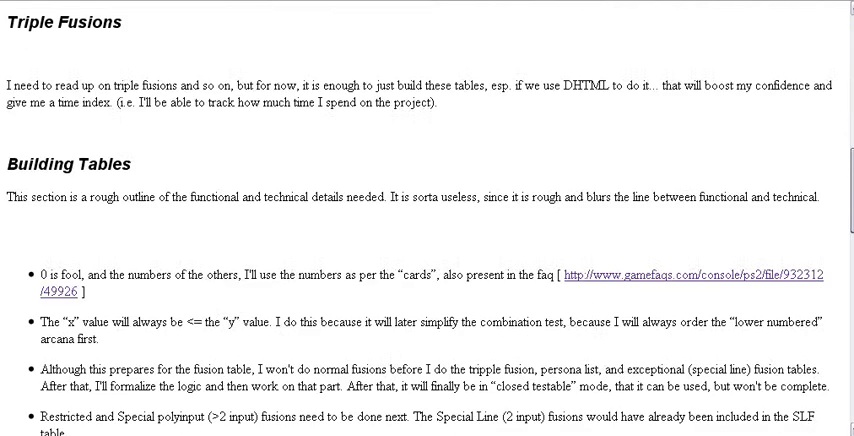
{"action": "scroll", "scroll_direction": "down", "scroll_amount": 3}
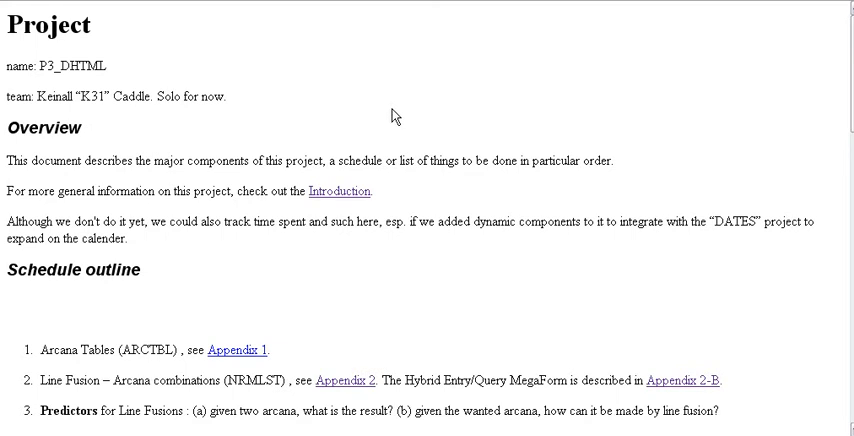
Scroll the Project page to the Schedule outline covering fusion tables, predictors and queries.
{"action": "scroll", "scroll_direction": "down", "scroll_amount": 3}
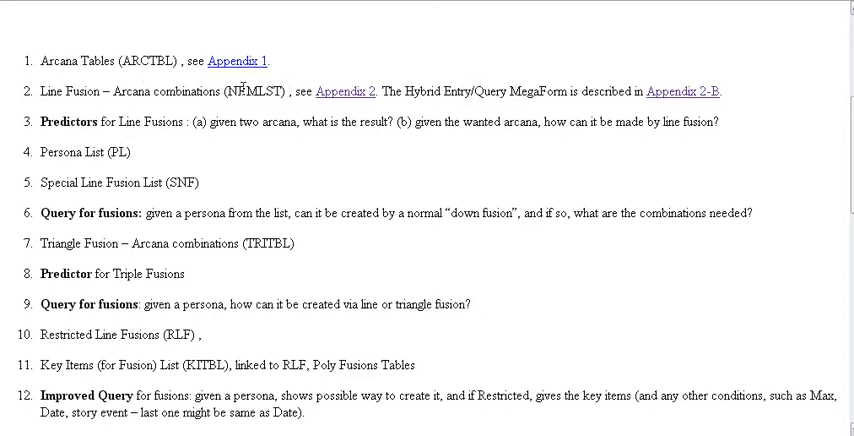
{"action": "mouse_move", "coordinate": [245, 82]}
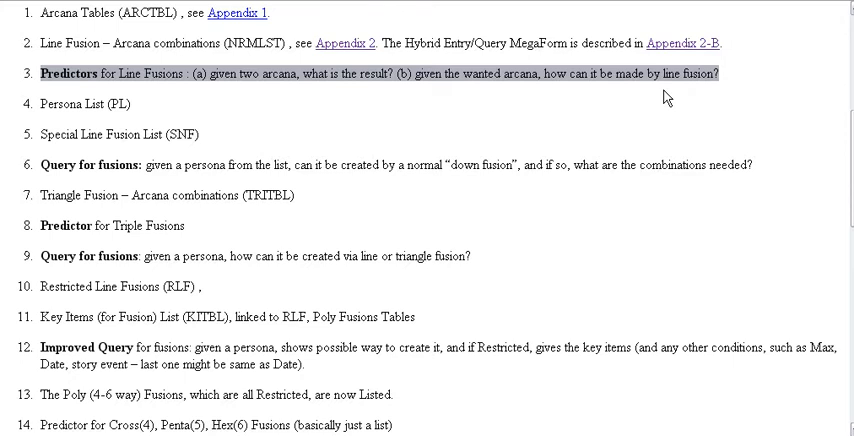
{"action": "mouse_move", "coordinate": [281, 132]}
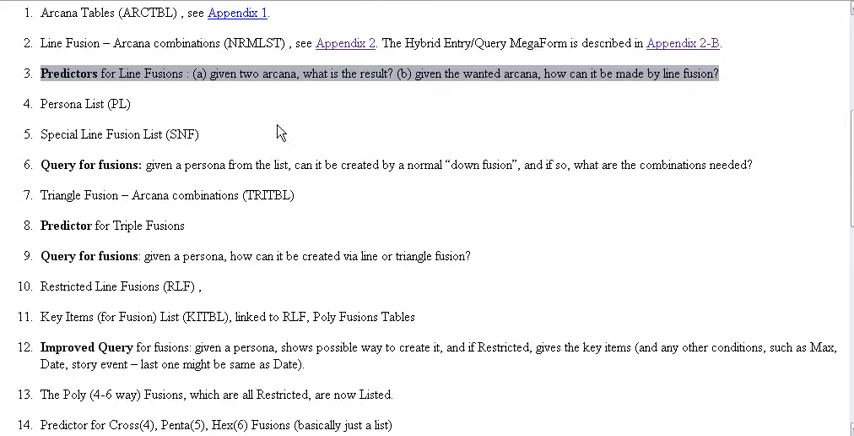
{"action": "mouse_move", "coordinate": [150, 123]}
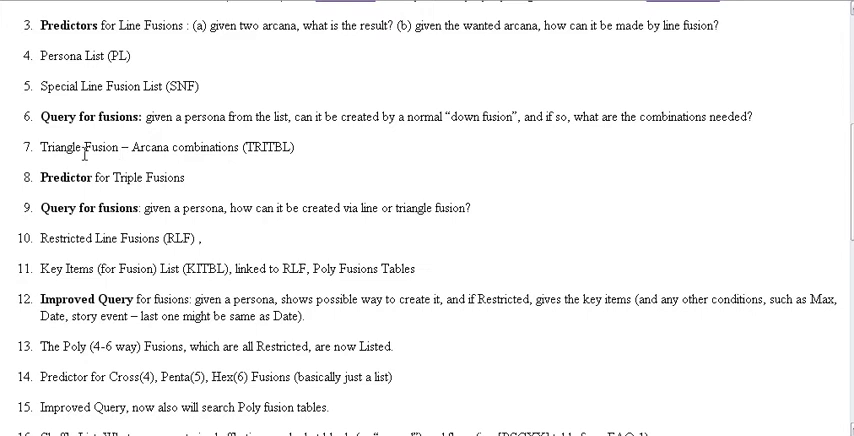
{"action": "mouse_move", "coordinate": [85, 153]}
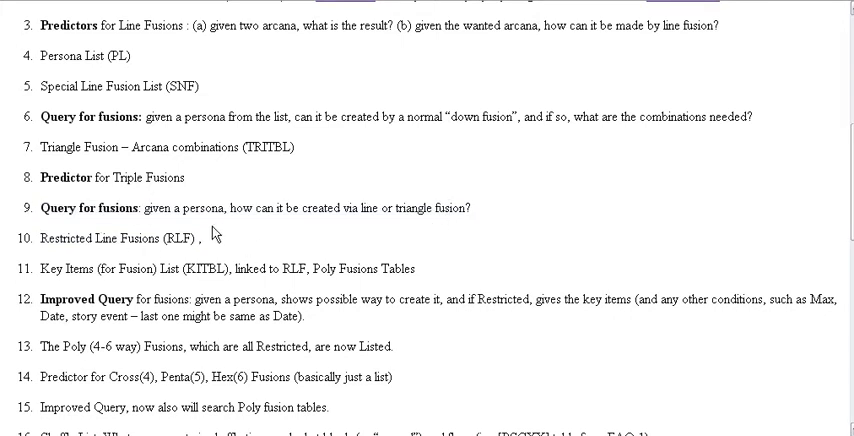
{"action": "scroll", "scroll_direction": "down", "scroll_amount": 3}
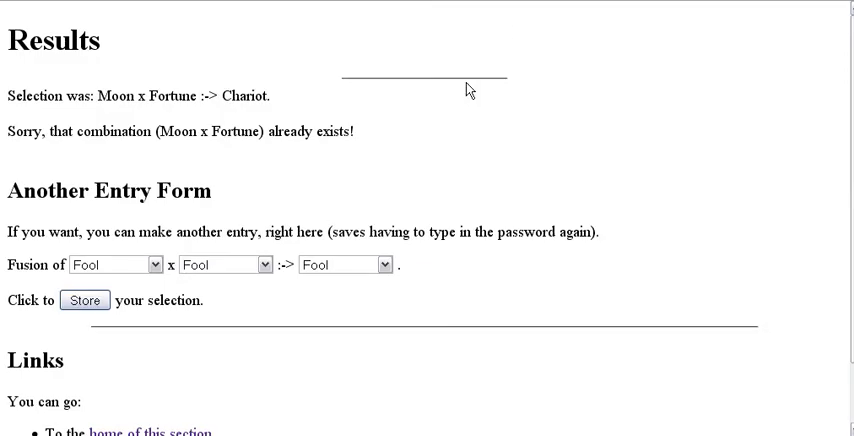
{"action": "mouse_move", "coordinate": [540, 146]}
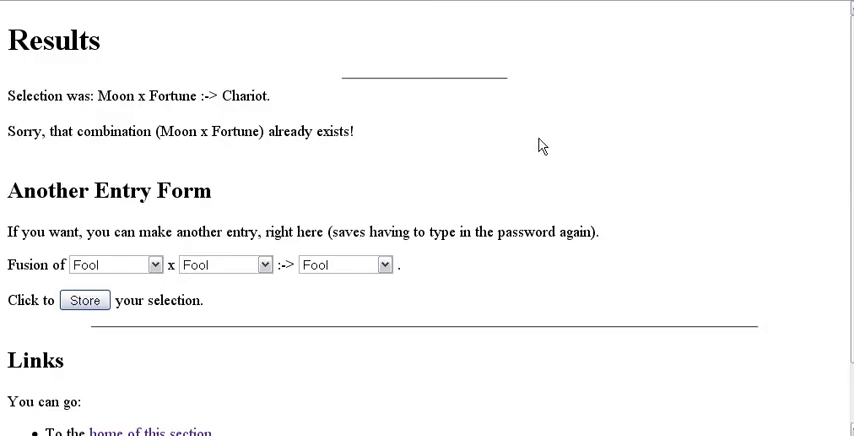